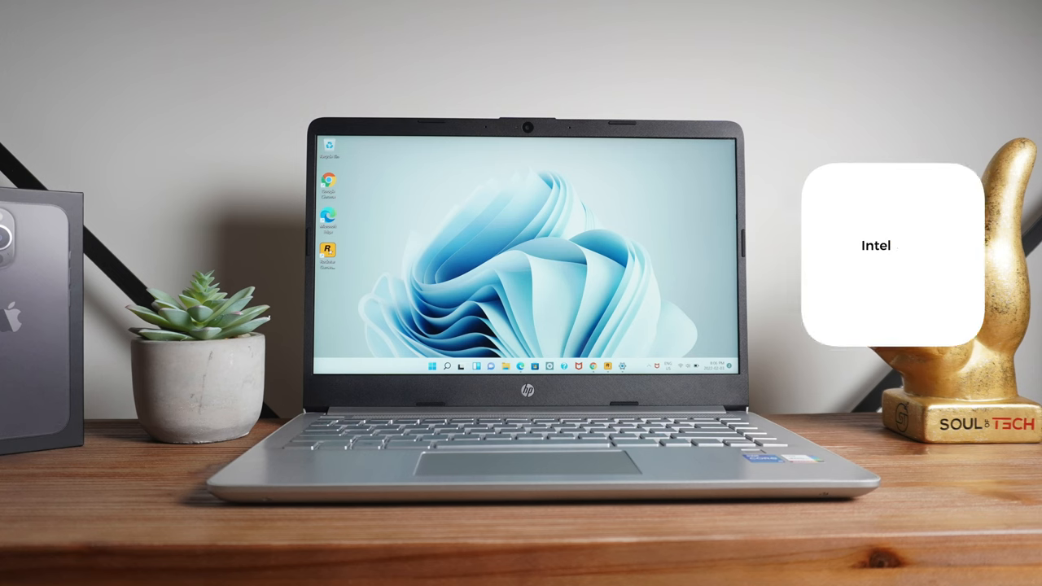
{"action": "left_click", "coordinate": [876, 244]}
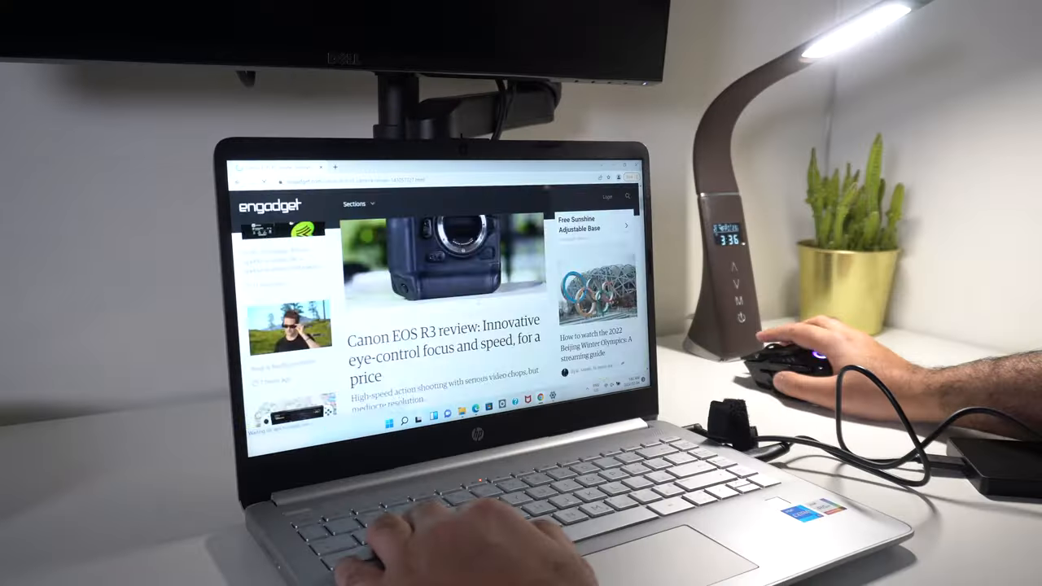
{"action": "scroll", "scroll_direction": "down", "scroll_amount": 3}
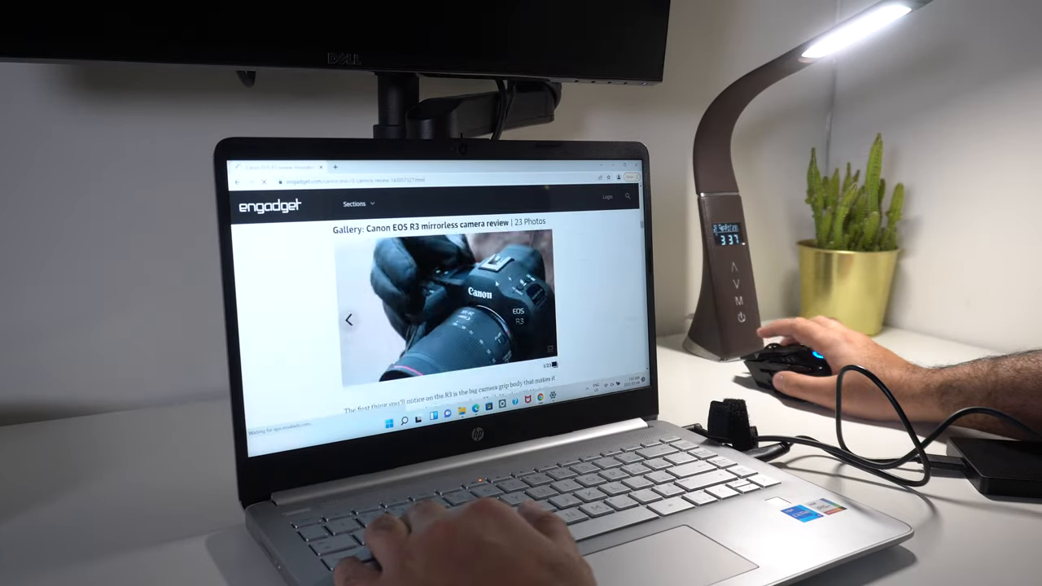
{"action": "scroll", "scroll_direction": "down", "scroll_amount": 3}
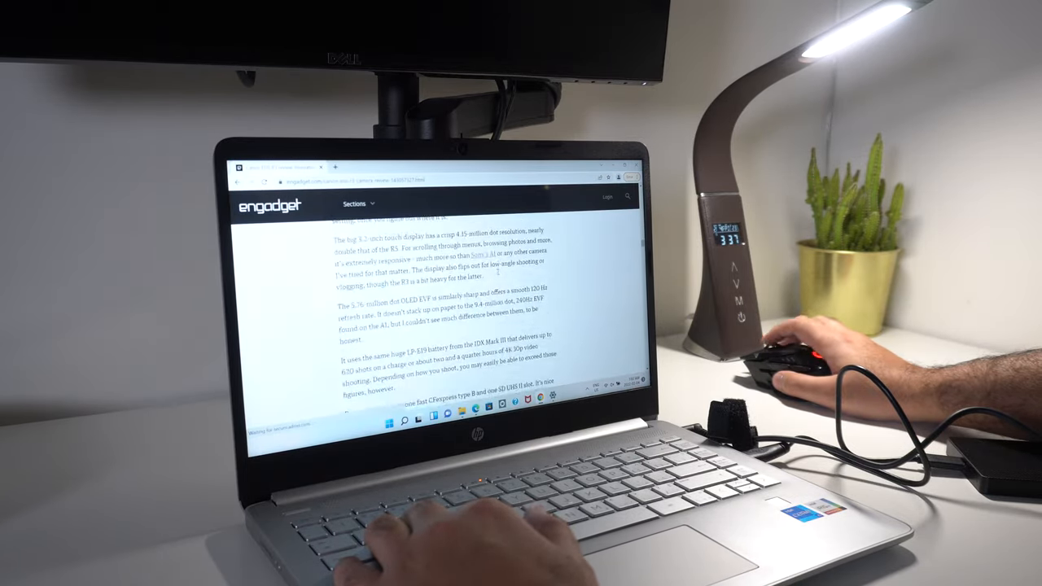
{"action": "scroll", "scroll_direction": "down", "scroll_amount": 3}
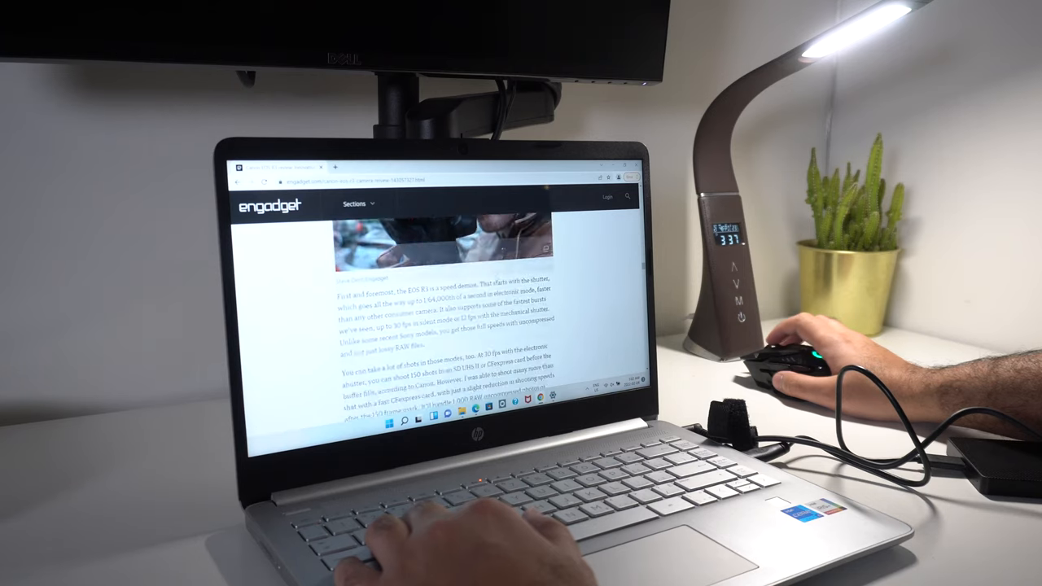